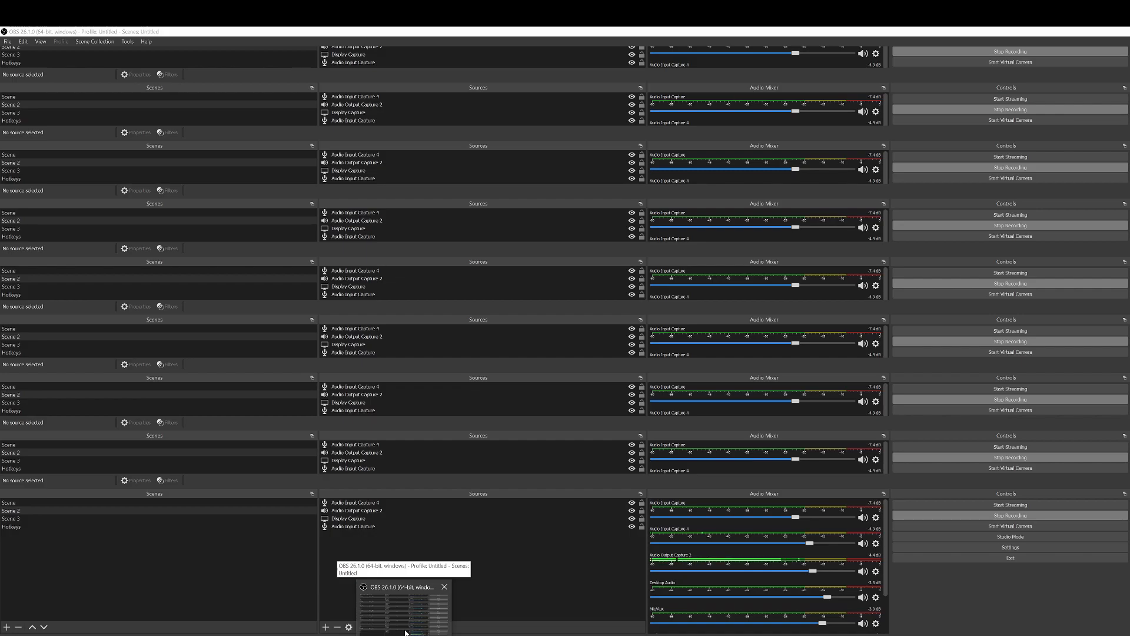
Switch from OBS to the Word document of dissertation interview questions and focus it
click(404, 587)
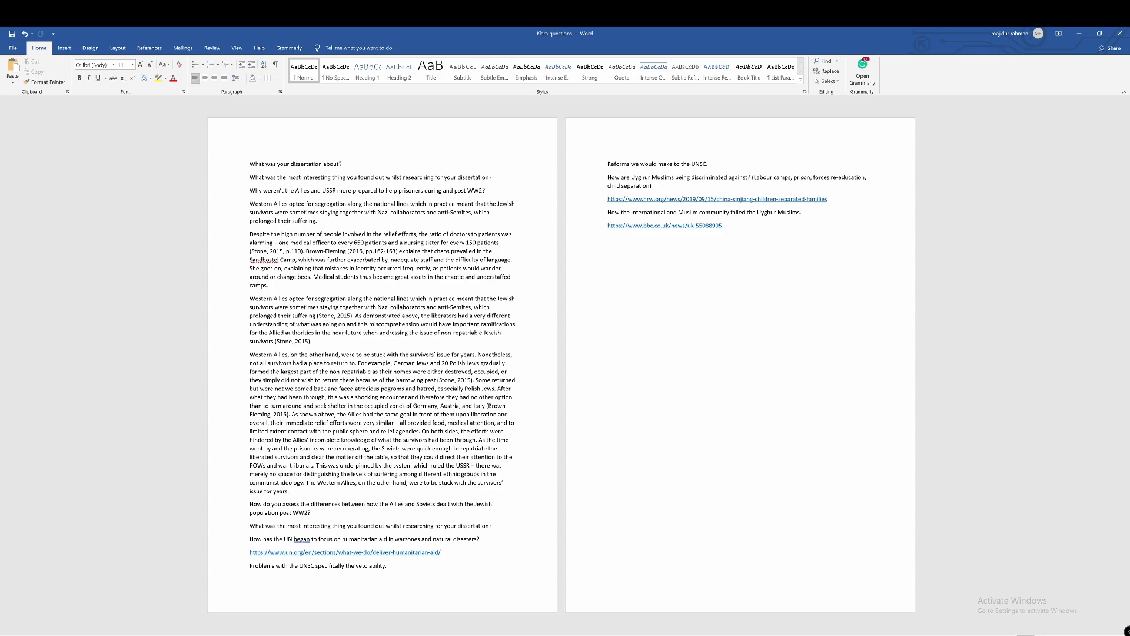
click(288, 491)
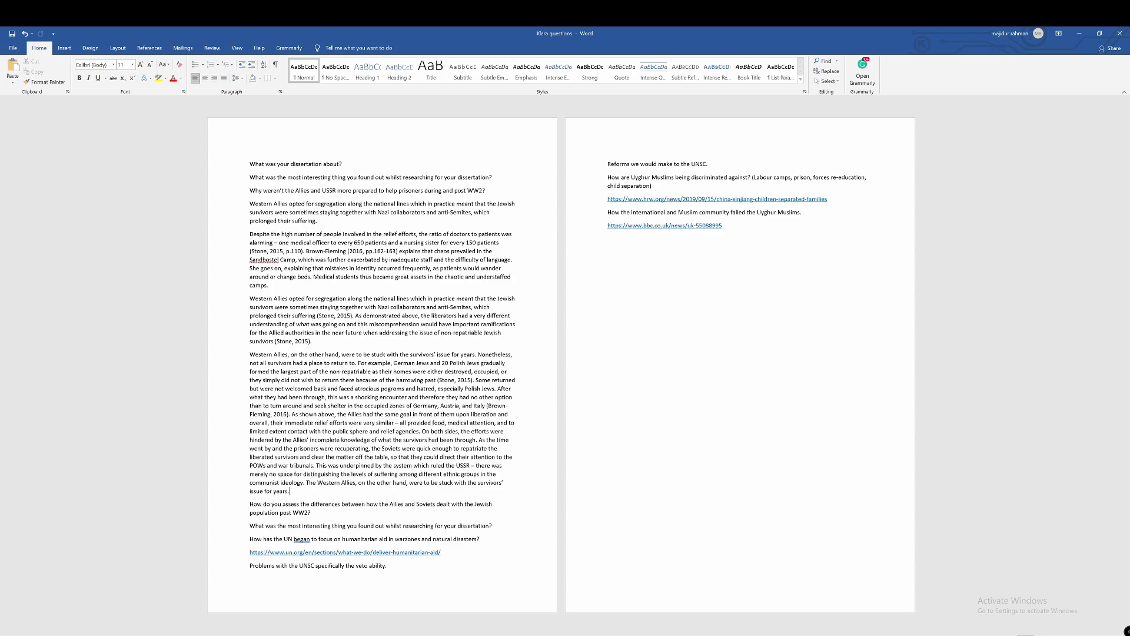